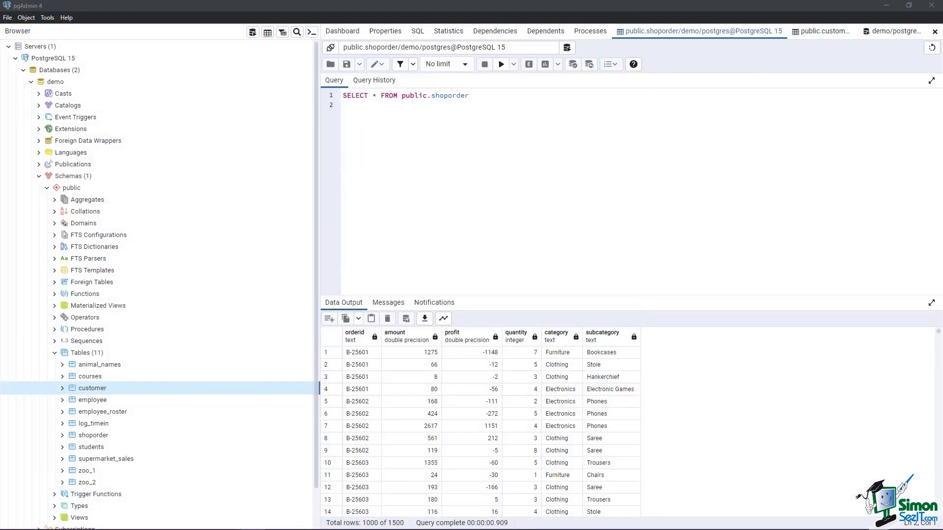
mouse_move(463, 135)
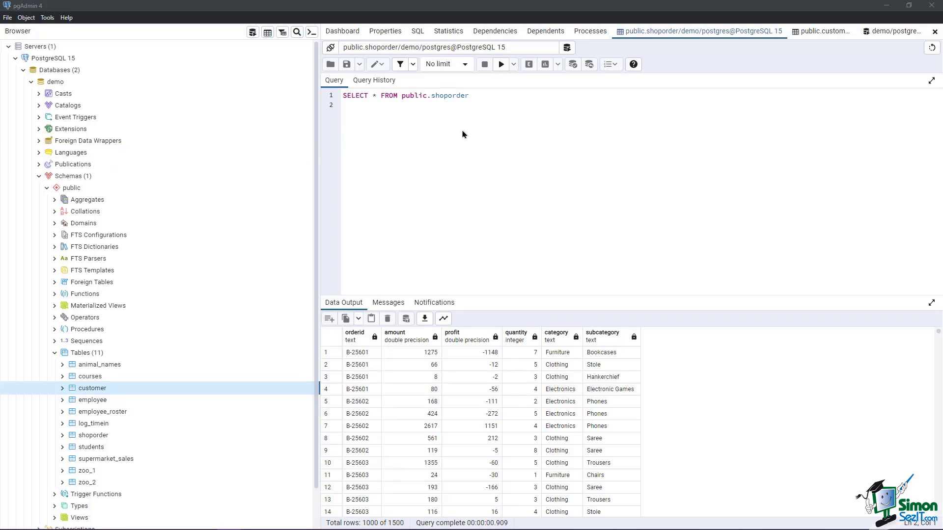
mouse_move(532, 240)
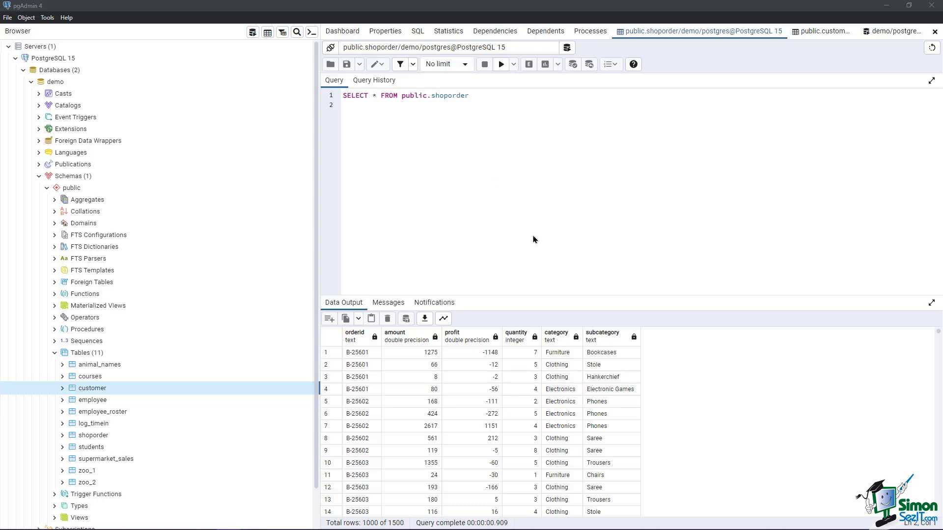
Step: Scroll through the shoporder rows, then select the orderid column in the customer table's data
scroll(down, 3)
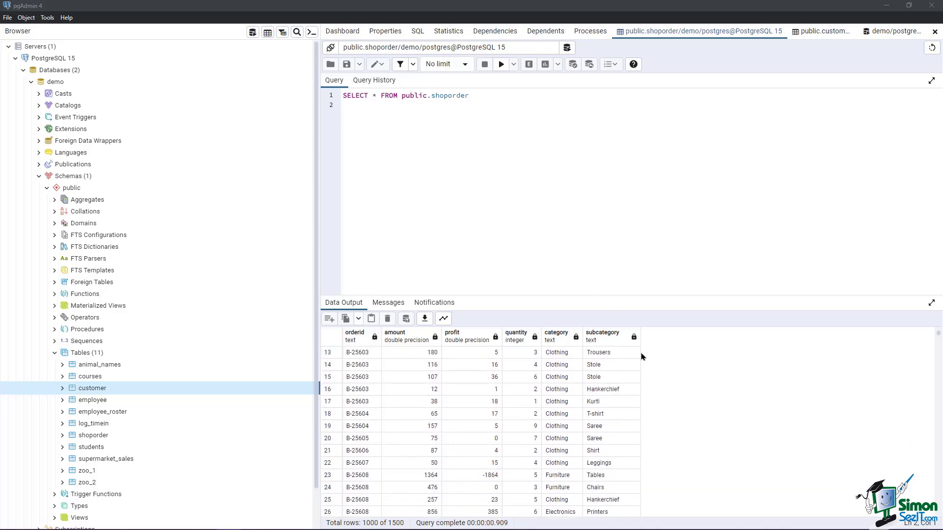
scroll(down, 3)
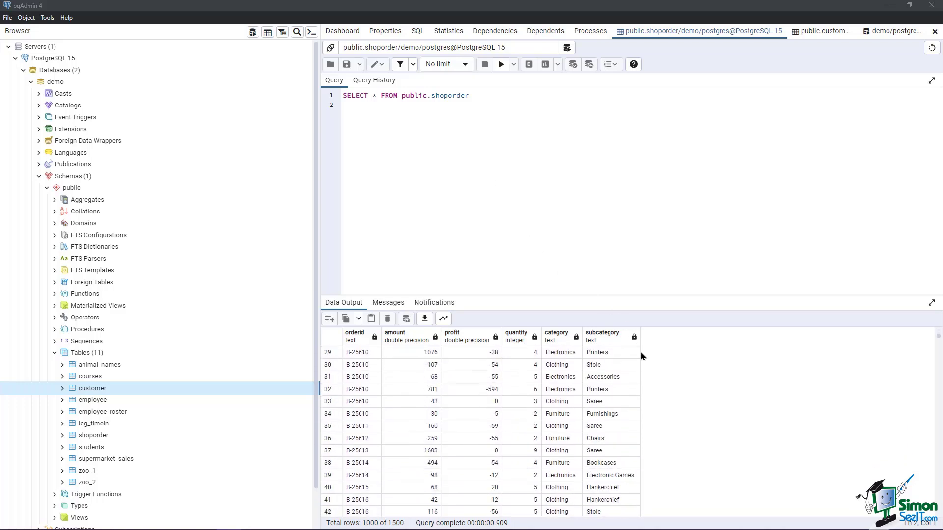
scroll(down, 3)
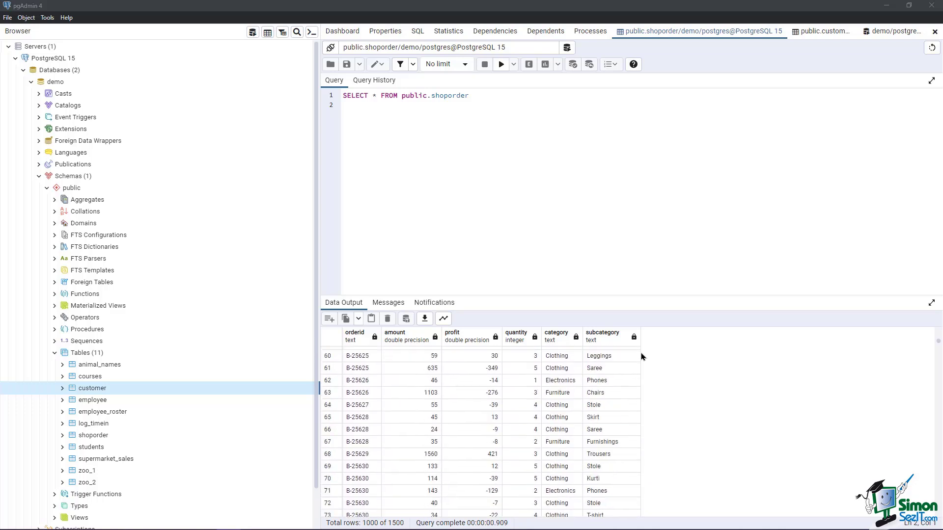
scroll(down, 3)
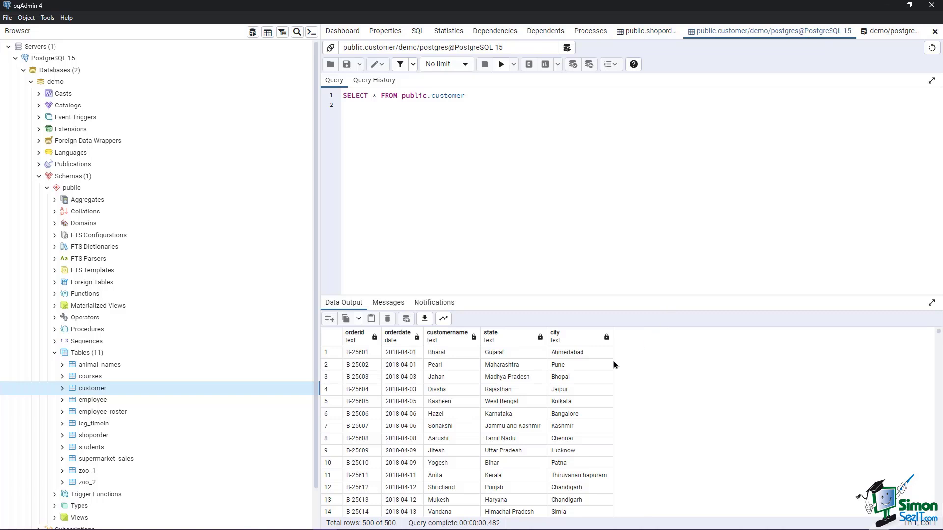
scroll(down, 3)
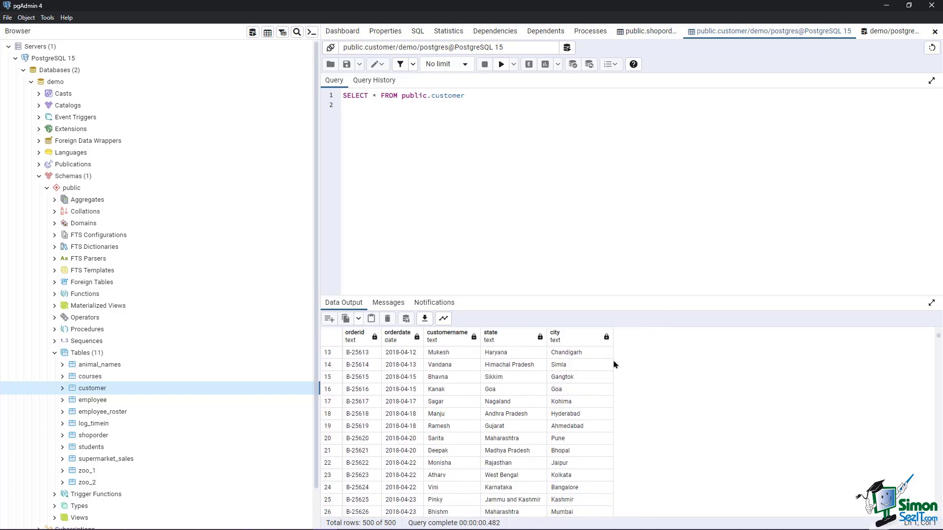
mouse_move(422, 367)
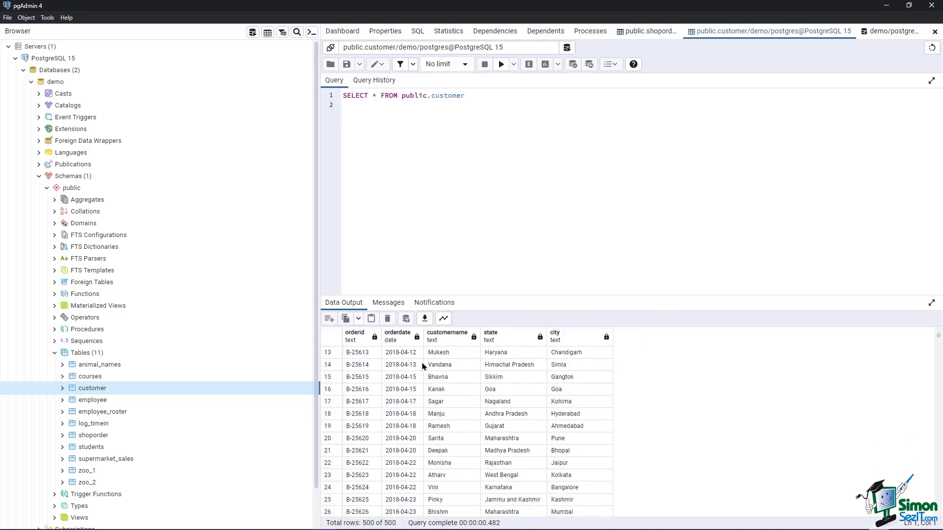
click(354, 337)
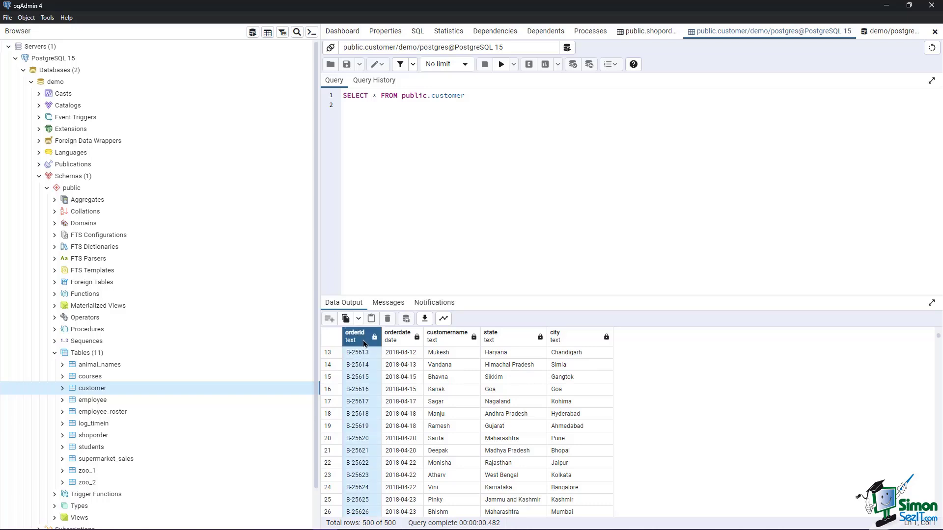
mouse_move(906, 28)
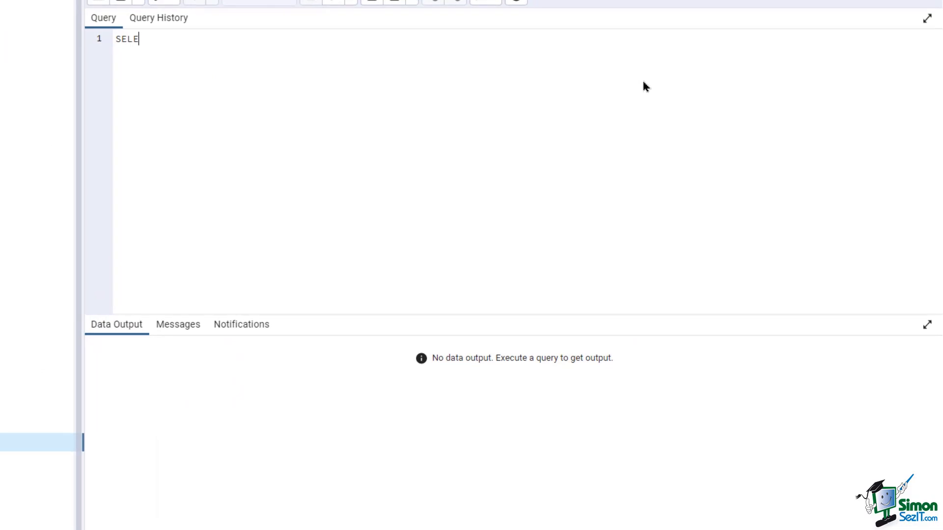
Step: Write SELECT * FROM customer NATURAL JOIN shoporder in the new query tab
text(CT *)
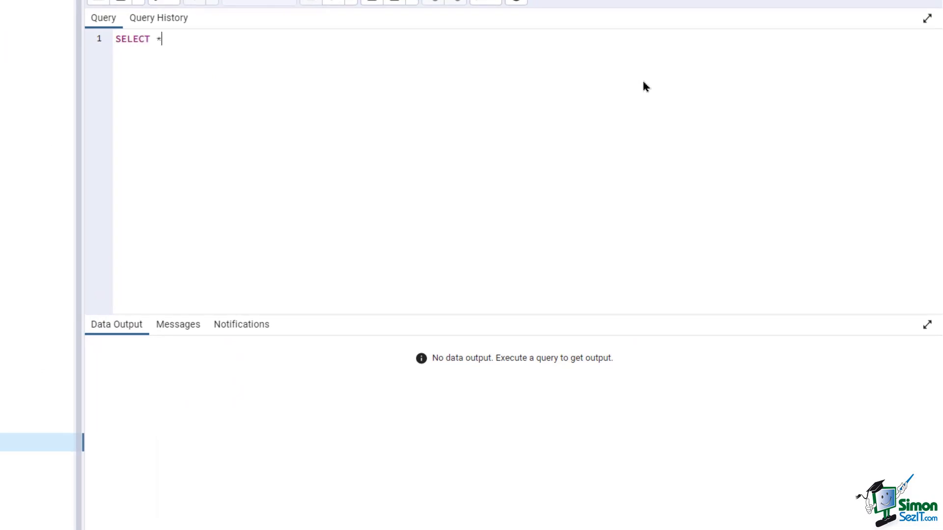
text(FROM)
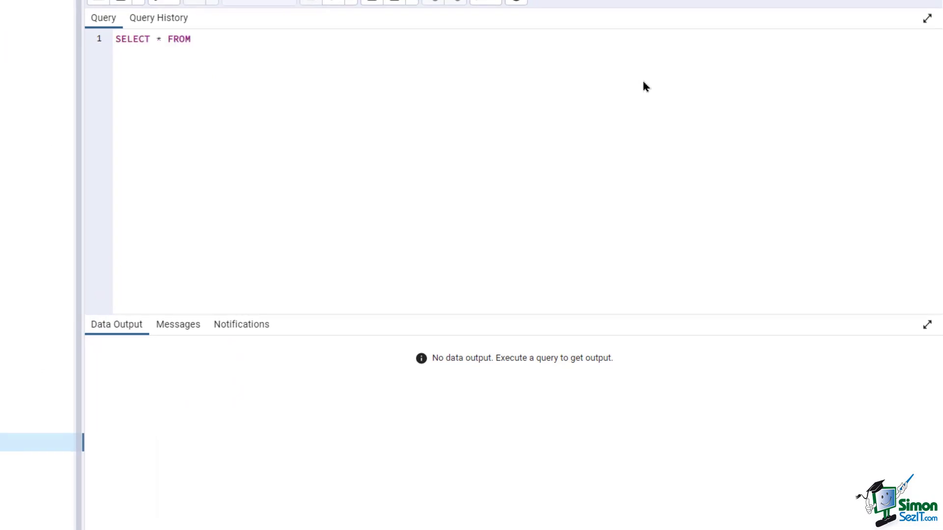
text(customer)
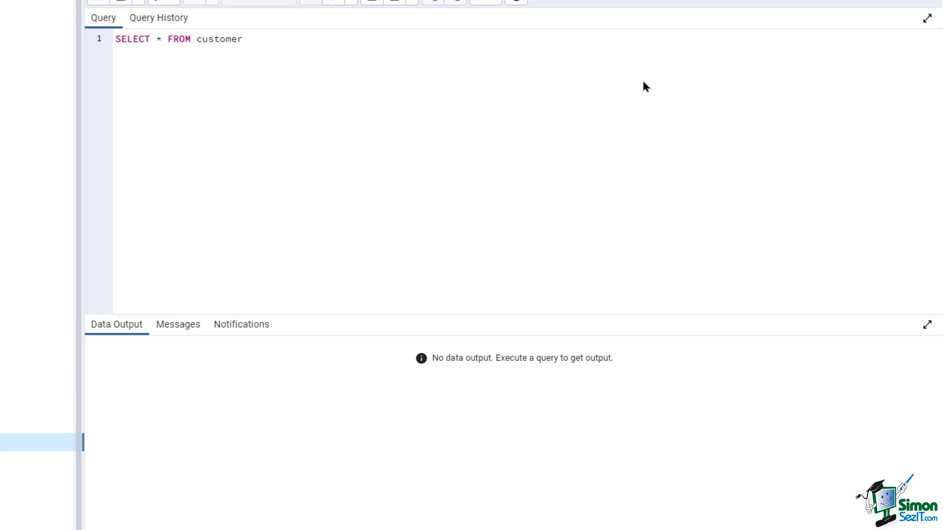
text(NATURAL JO)
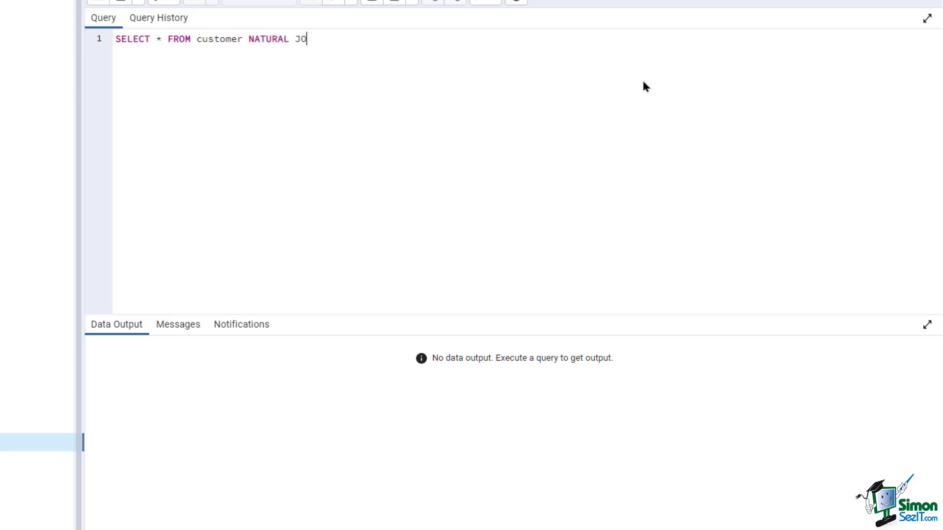
text(IN shoporder)
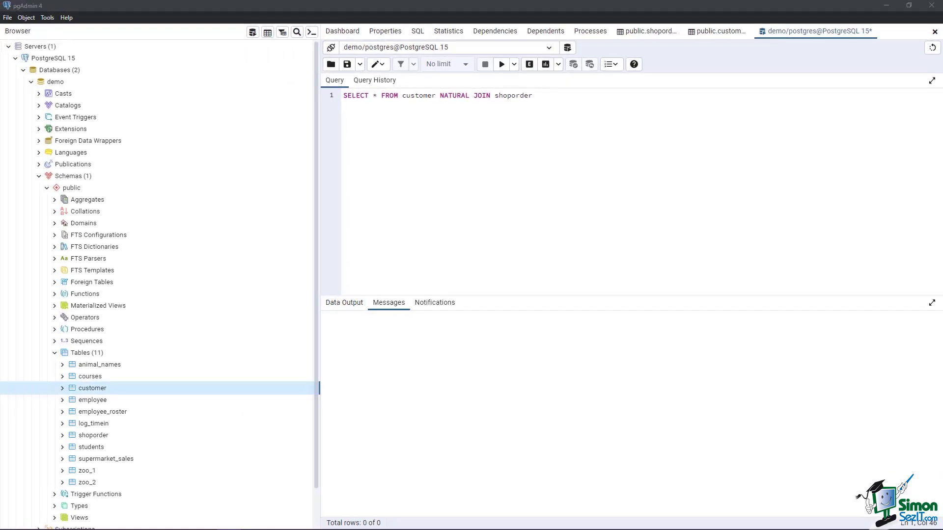
mouse_move(500, 64)
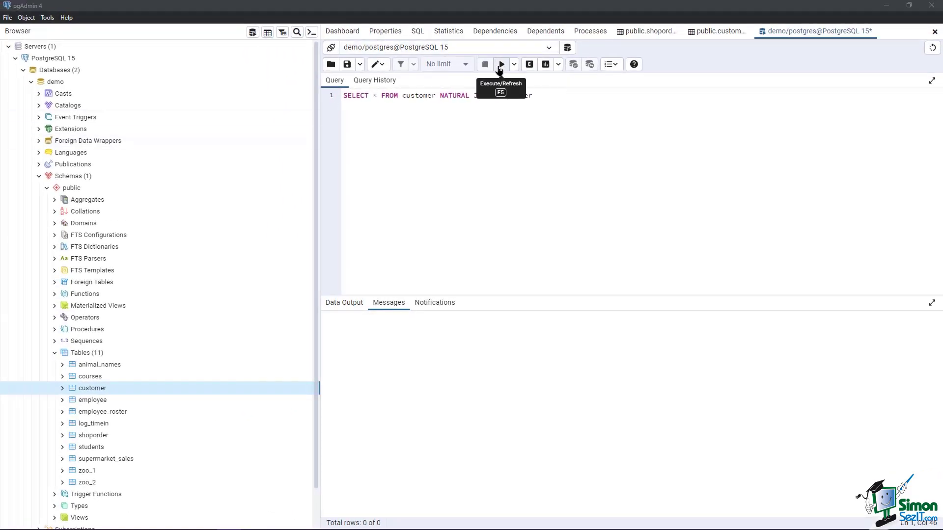
Step: Run the natural join and scroll its 1500 combined order/customer rows
click(499, 65)
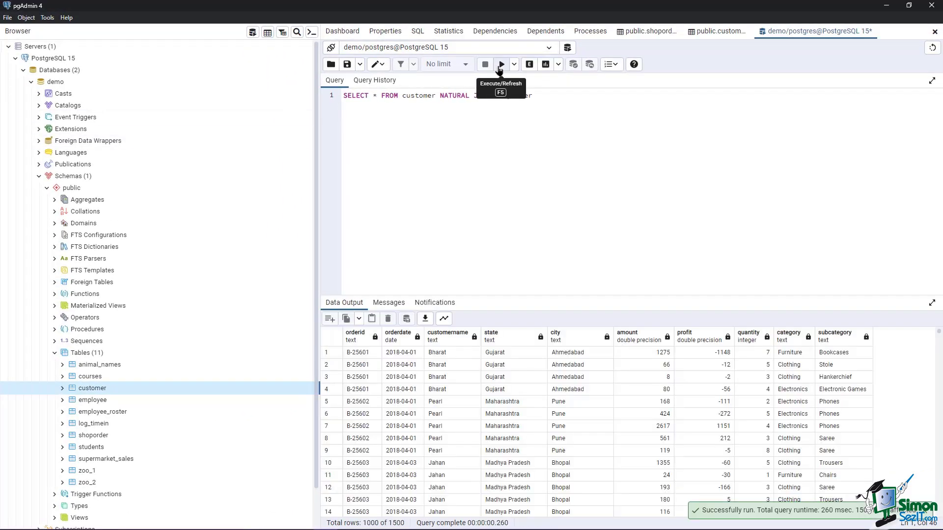
mouse_move(893, 368)
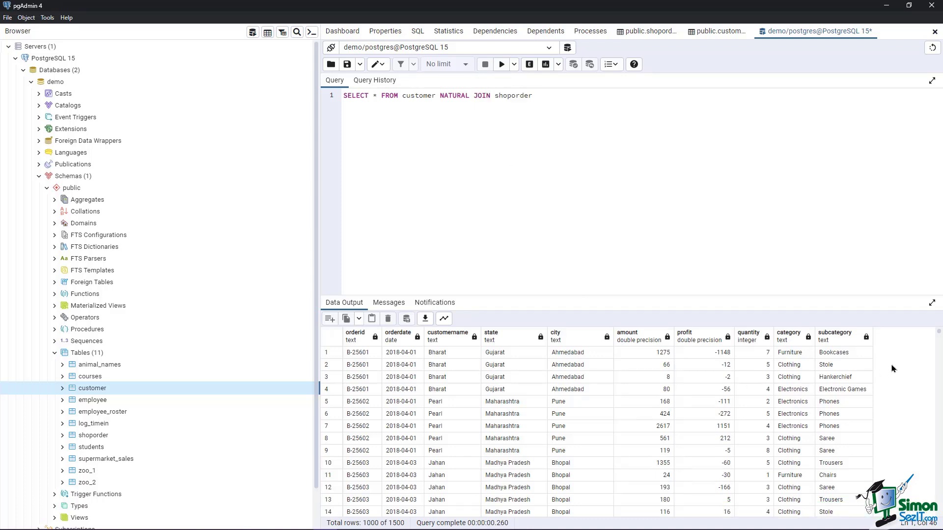
scroll(down, 3)
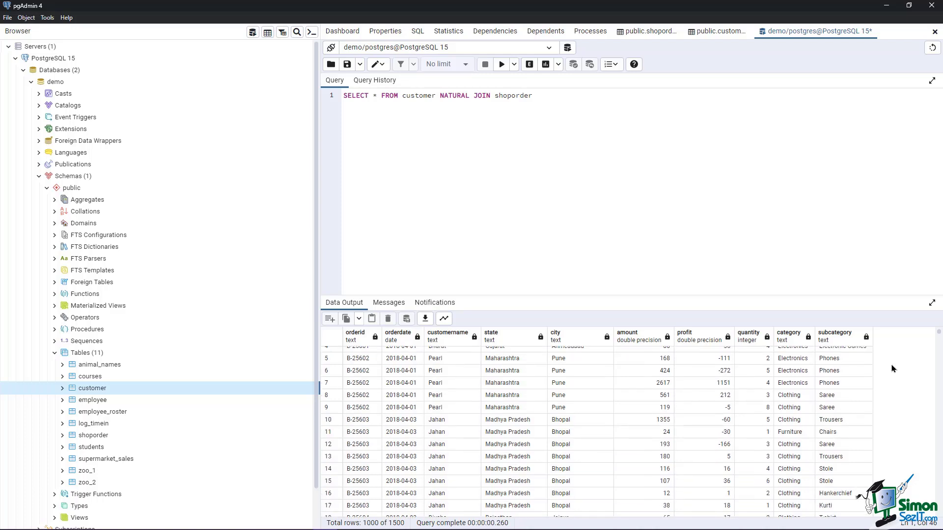
scroll(down, 3)
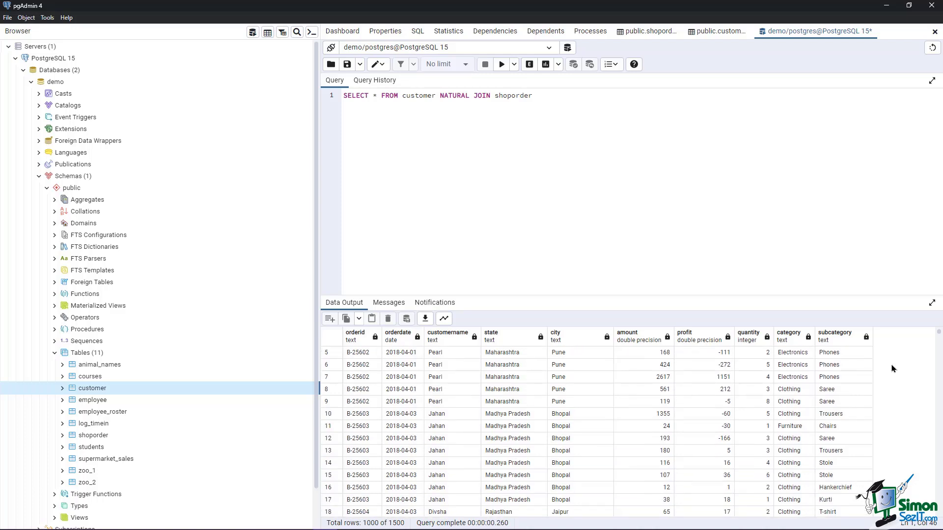
scroll(down, 3)
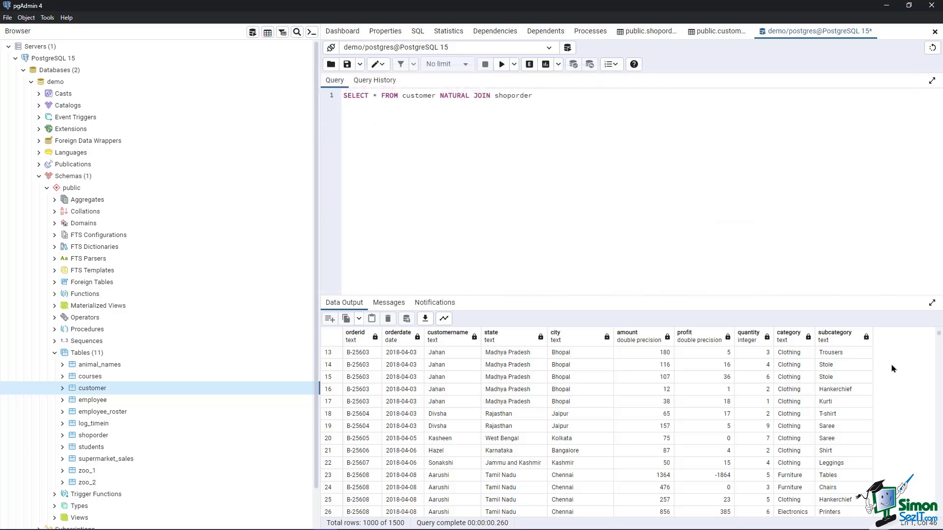
click(355, 337)
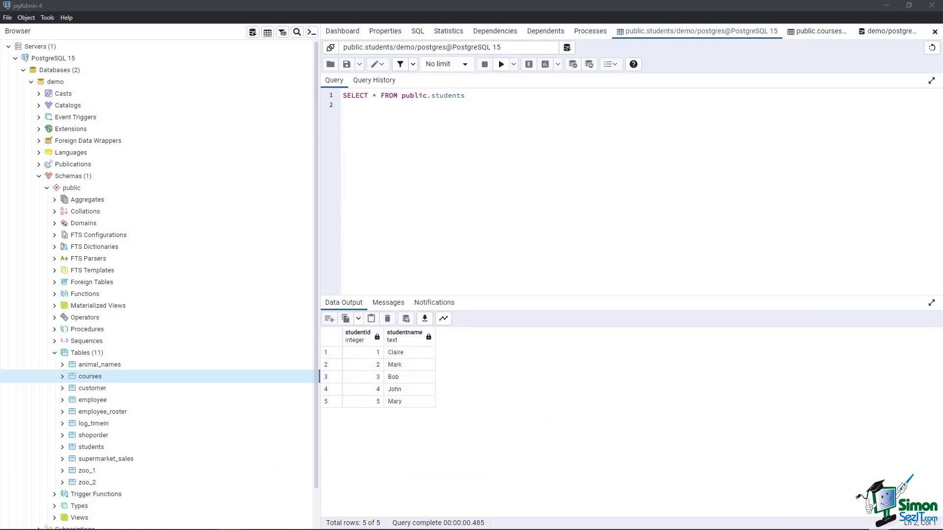
mouse_move(798, 31)
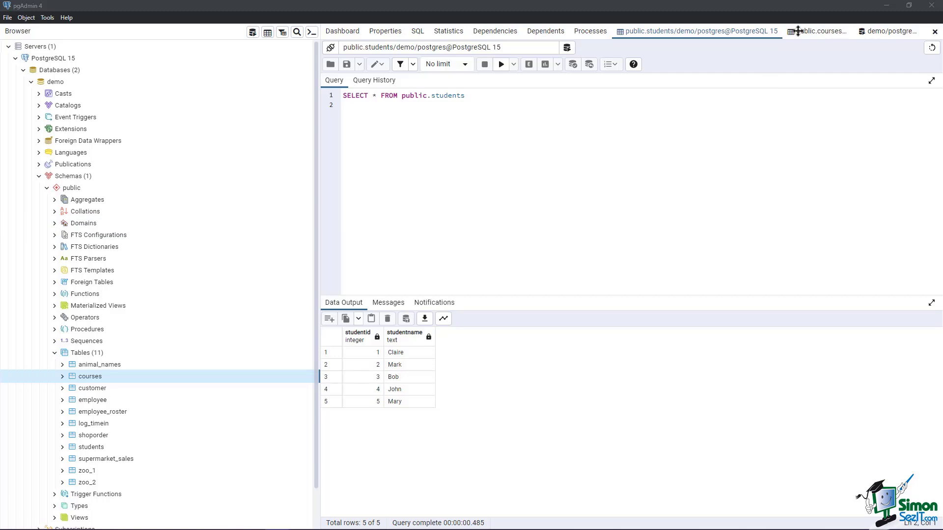
Step: Switch to the public.courses tab to view the courses data
click(816, 30)
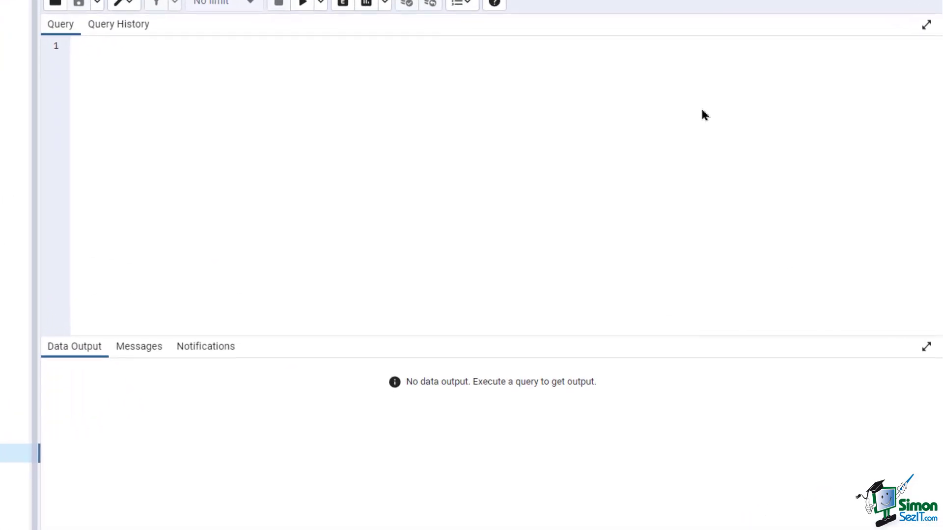
Step: Write and run SELECT * FROM students CROSS JOIN courses, returning 15 pairings
text(SELECT *)
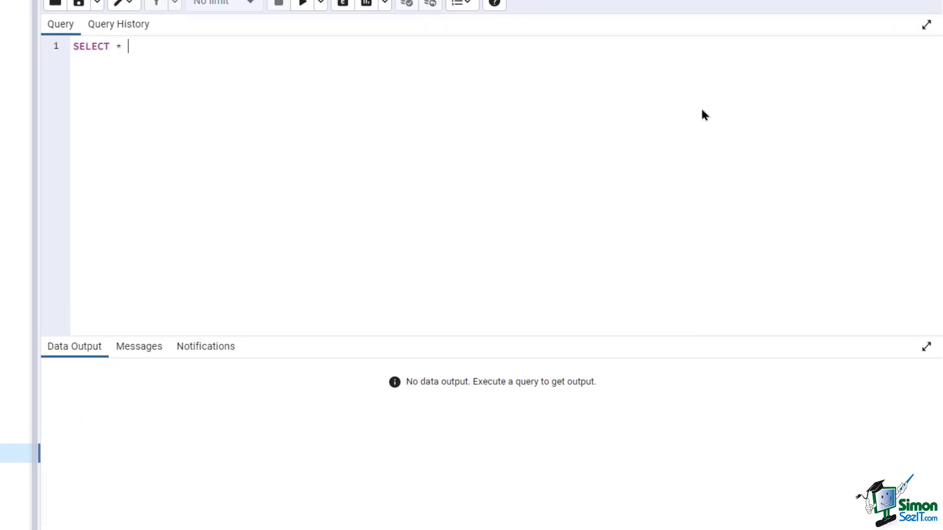
text(FROM)
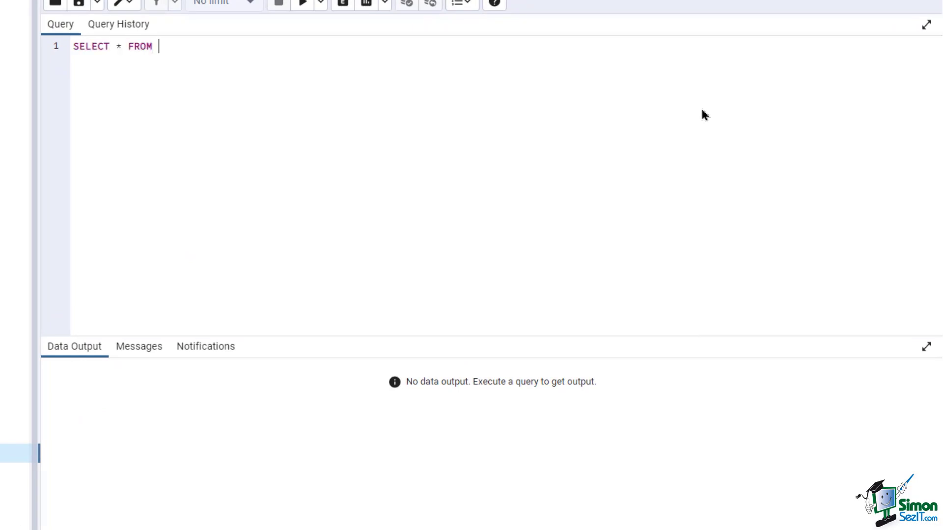
text(students)
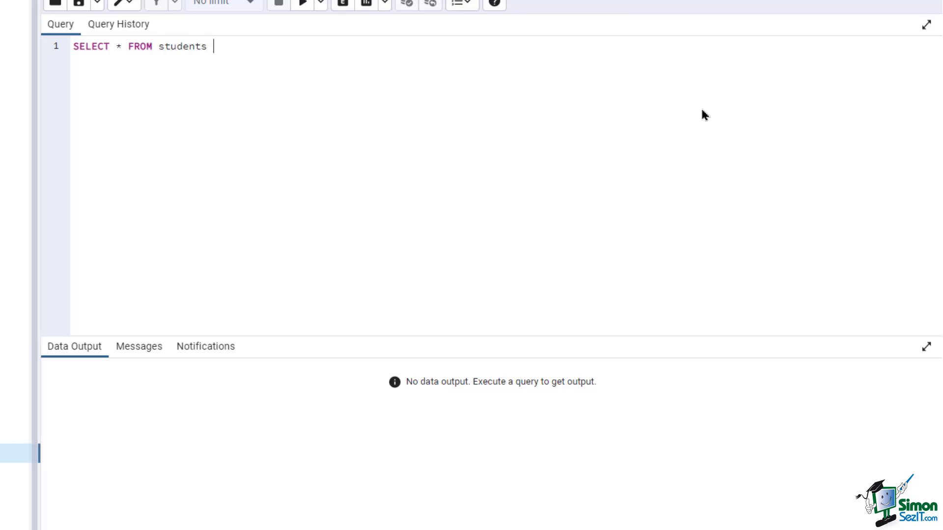
text(CROSS JOIN)
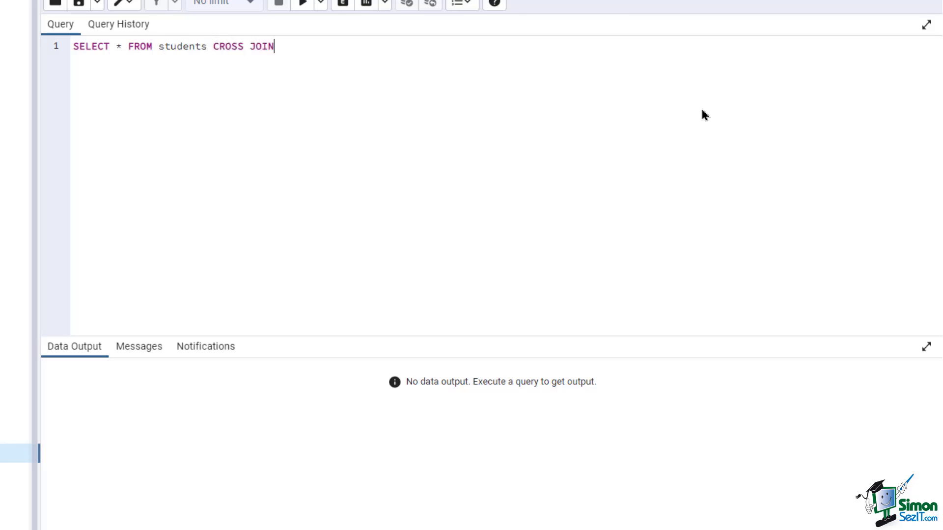
text(courses)
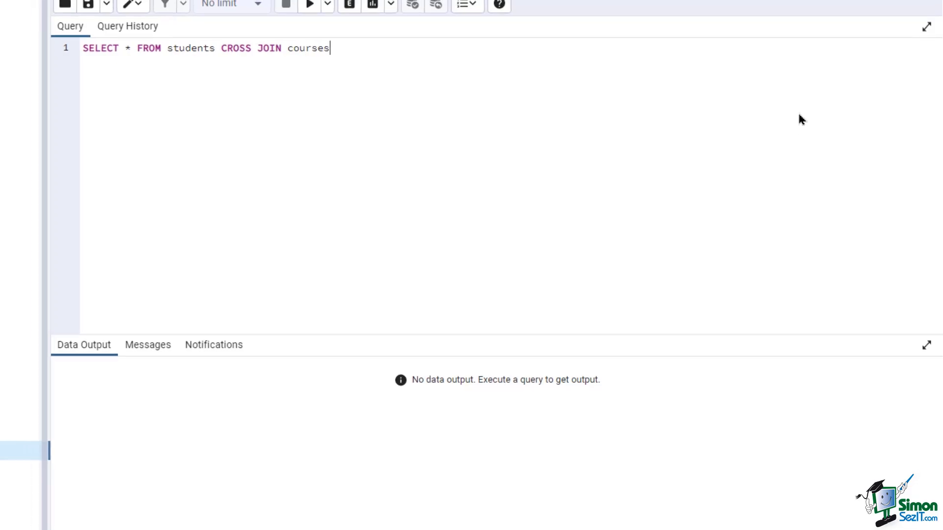
click(501, 65)
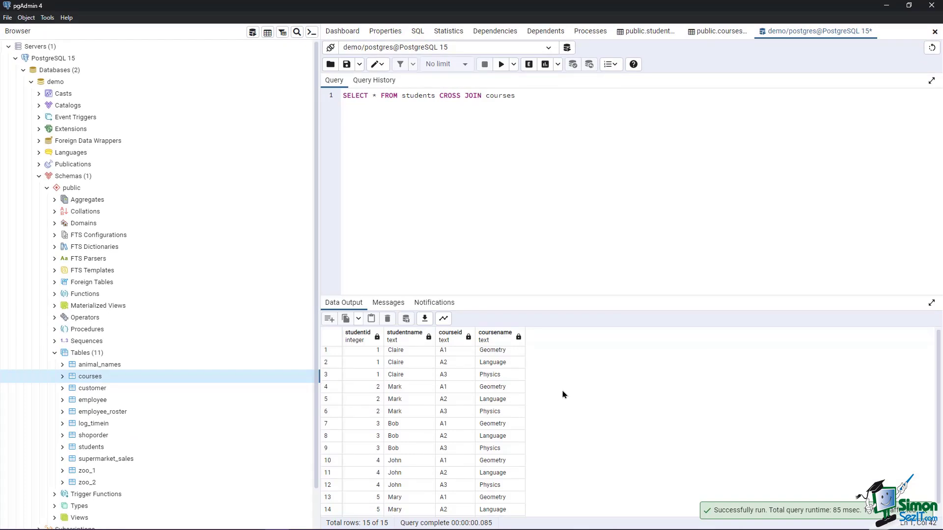
scroll(down, 3)
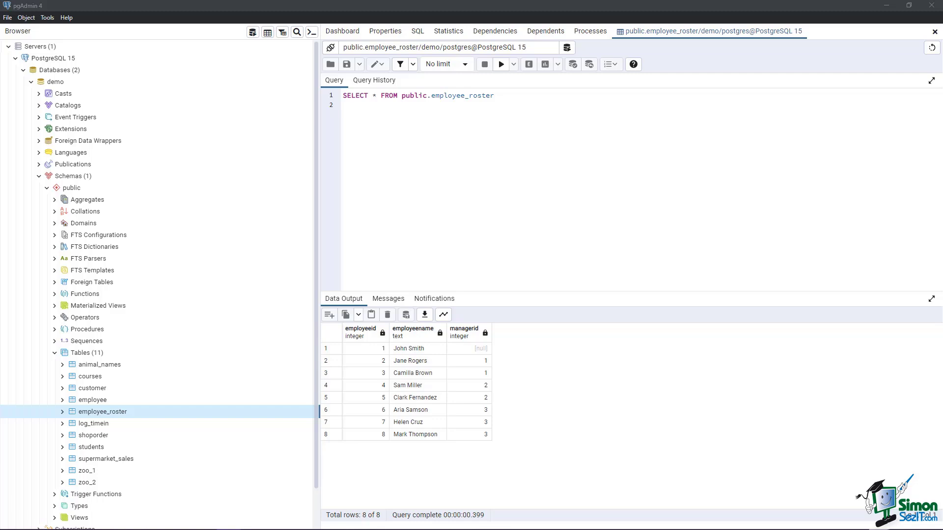
Step: Open a new Query Tool from the employee_roster table's context menu
right_click(103, 411)
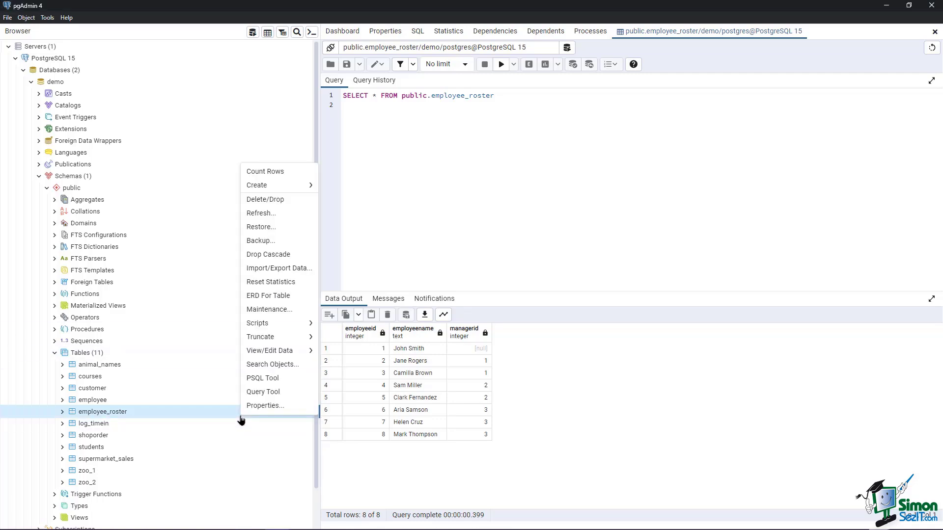
mouse_move(263, 392)
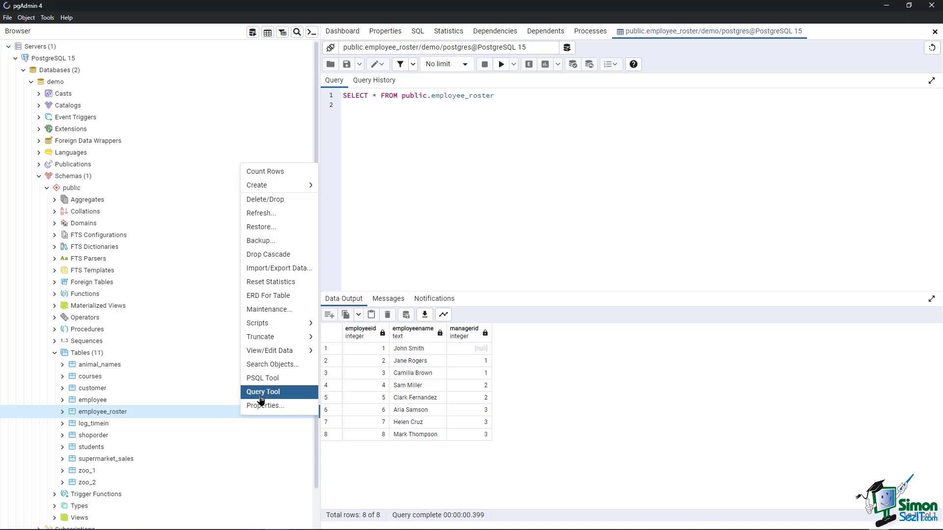
click(263, 392)
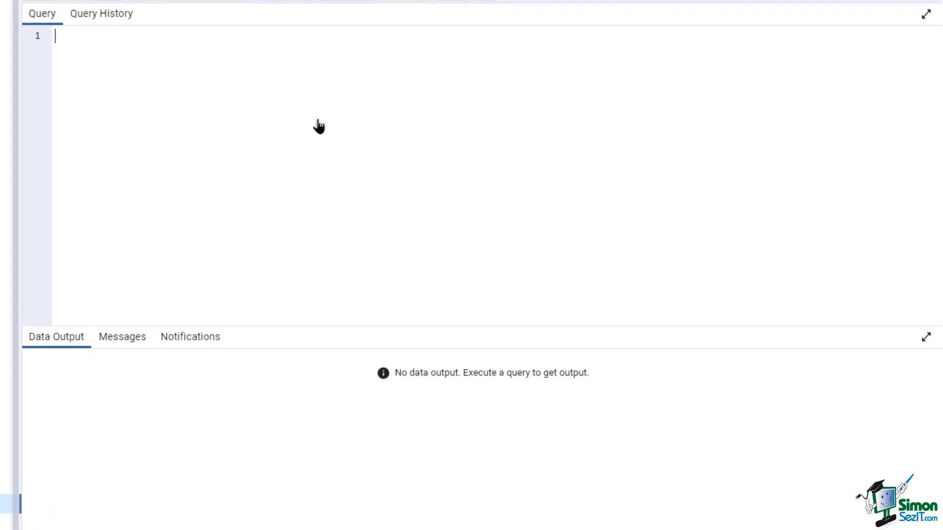
Step: Write SELECT a.employeename, b.employeename managername FROM employee_roster a
text(SELECT)
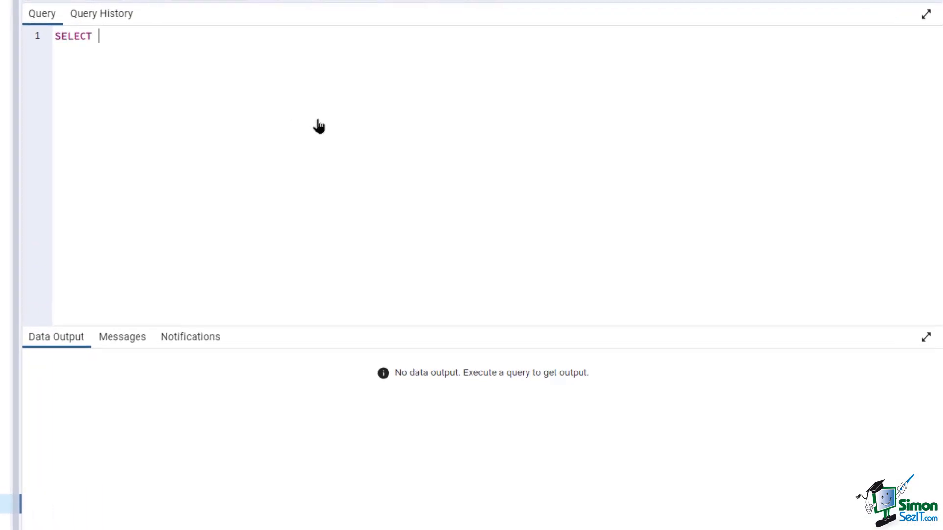
text(a.employe)
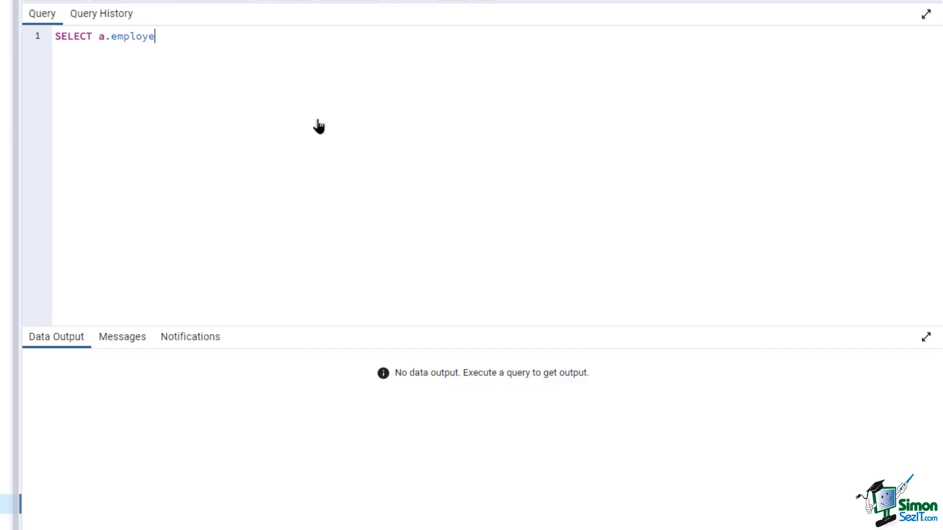
text(ename,)
text(b.)
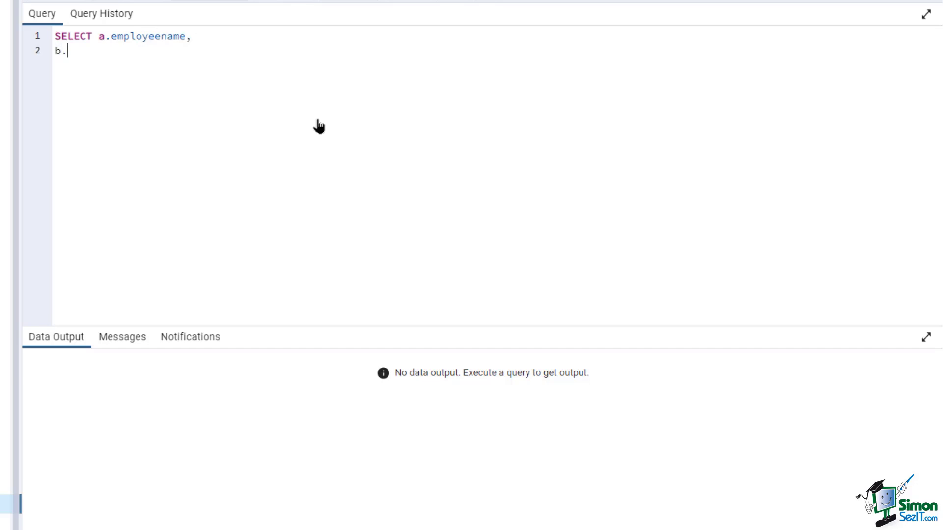
text(employee)
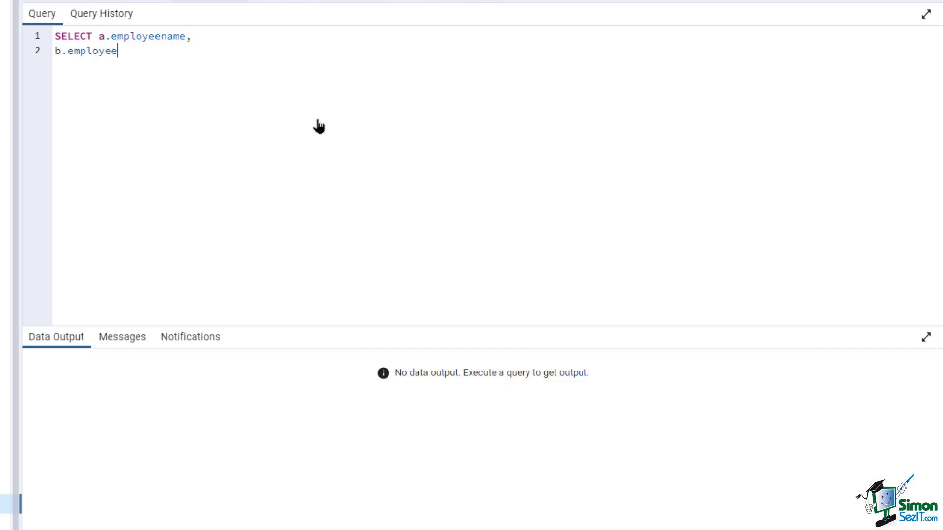
text(name managername)
text(FROM)
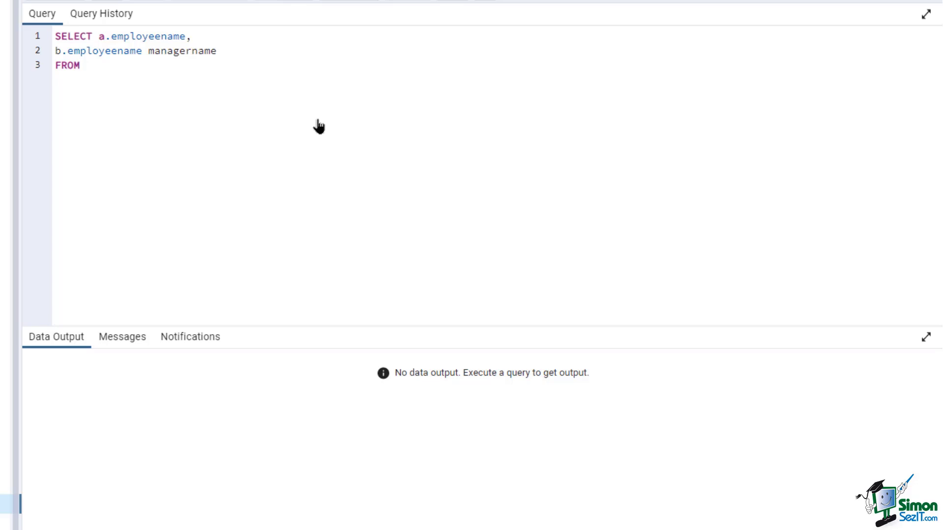
text(empl)
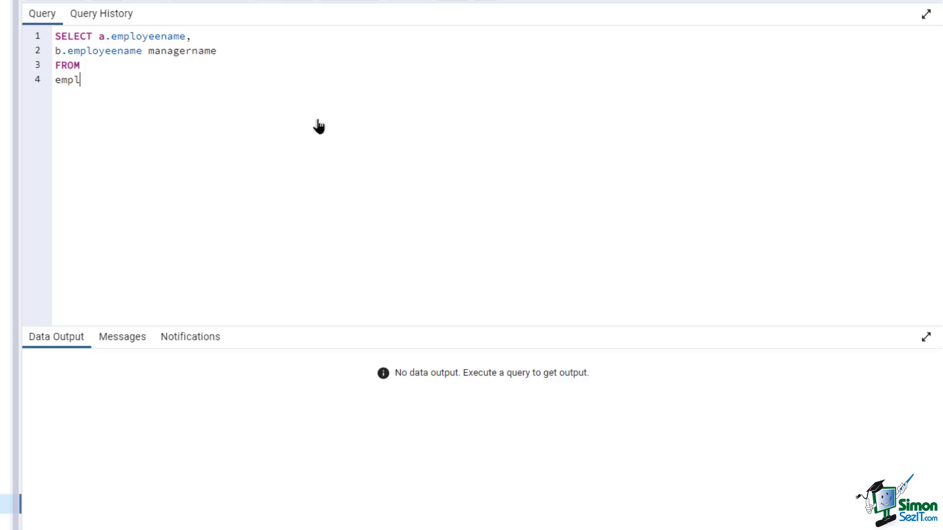
text(oyee_roster a)
text(I)
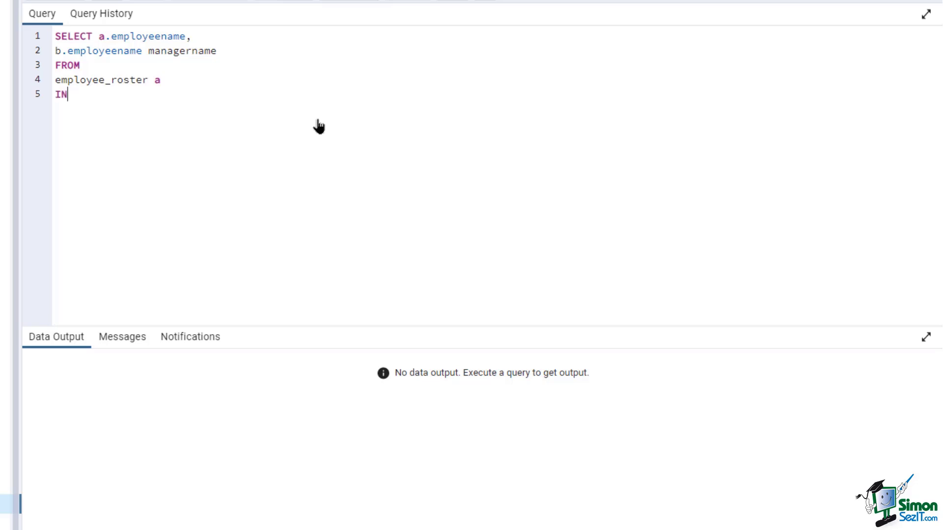
Step: Add INNER JOIN employee_roster b ON b.employeeid = a.managerid to complete the self join
text(NER JOIN)
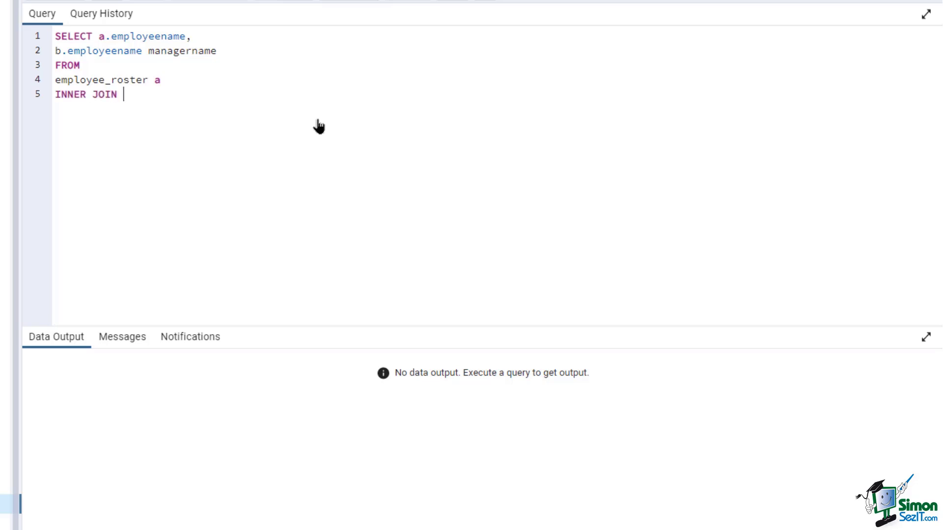
text(employee)
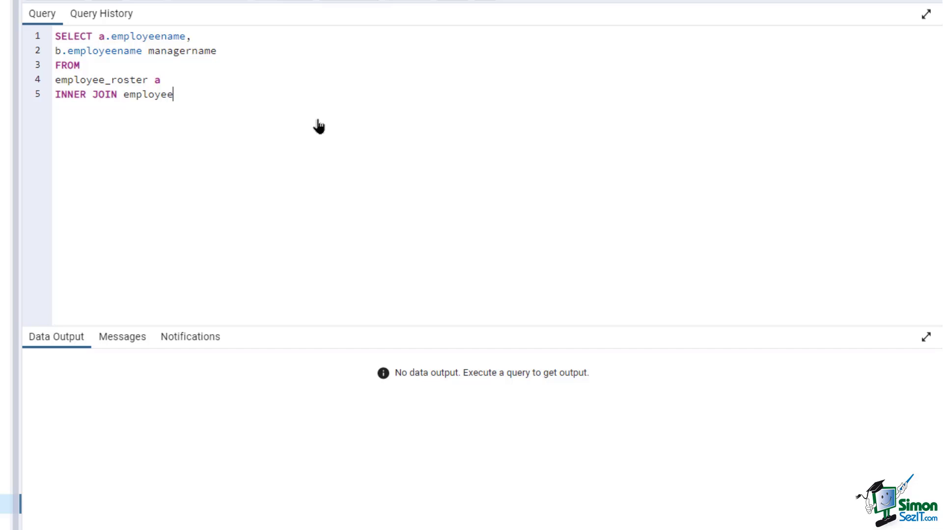
text(_roster b)
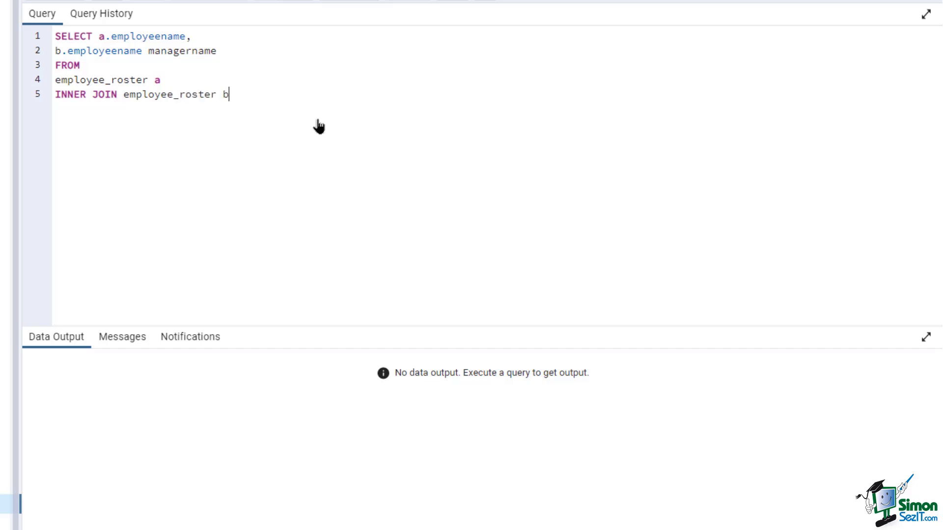
text(O)
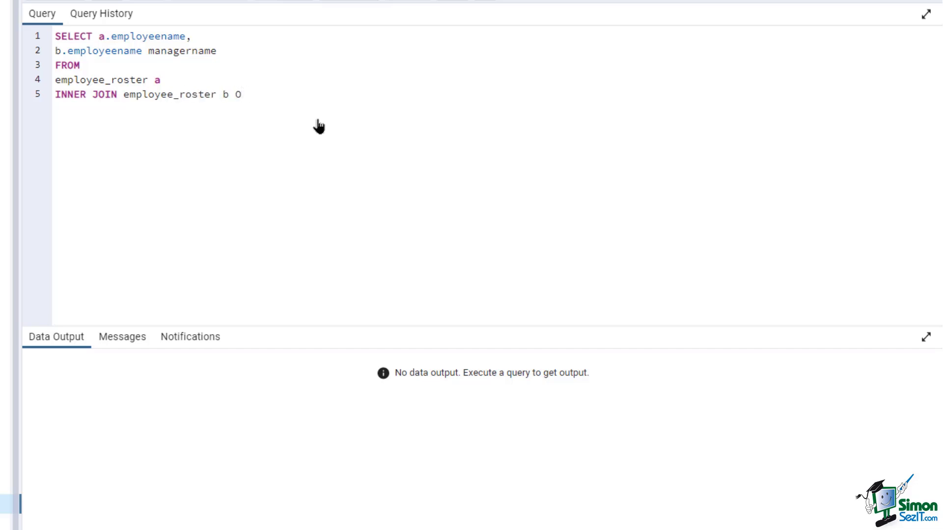
text(N)
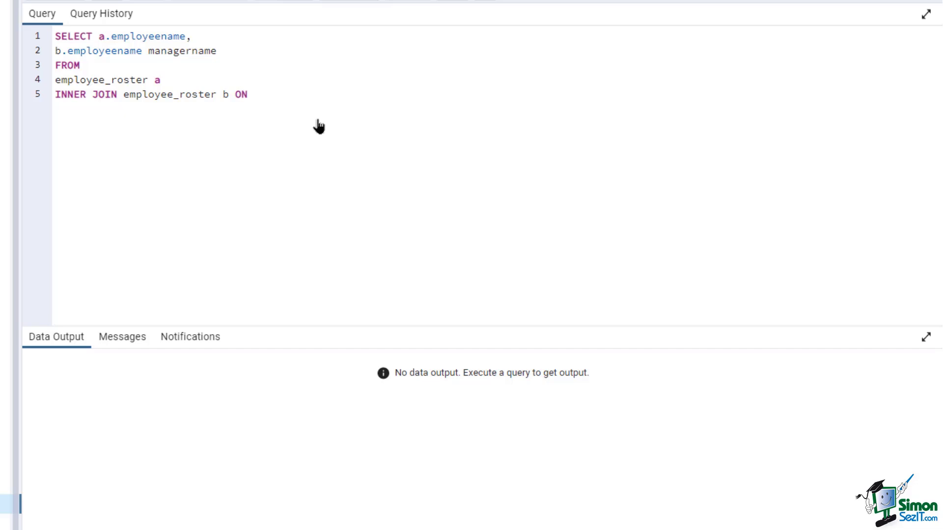
text(b.employ)
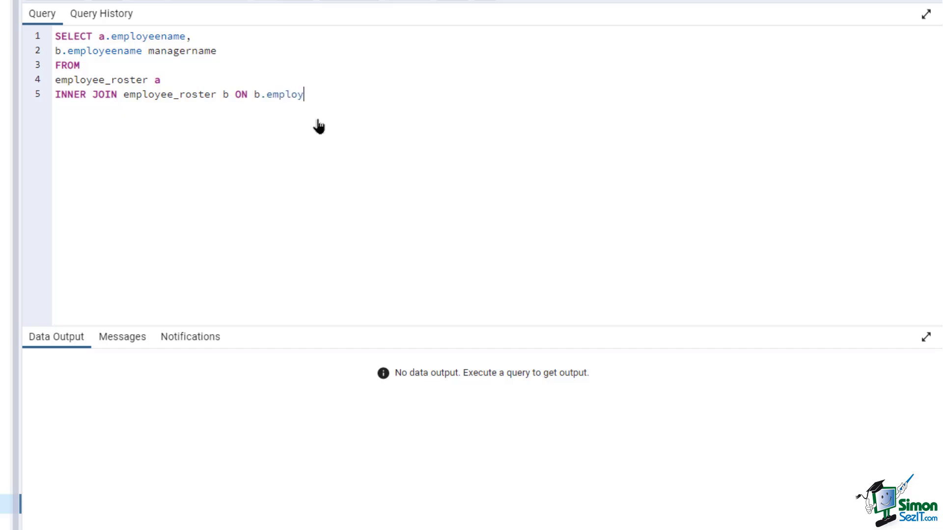
text(eeid)
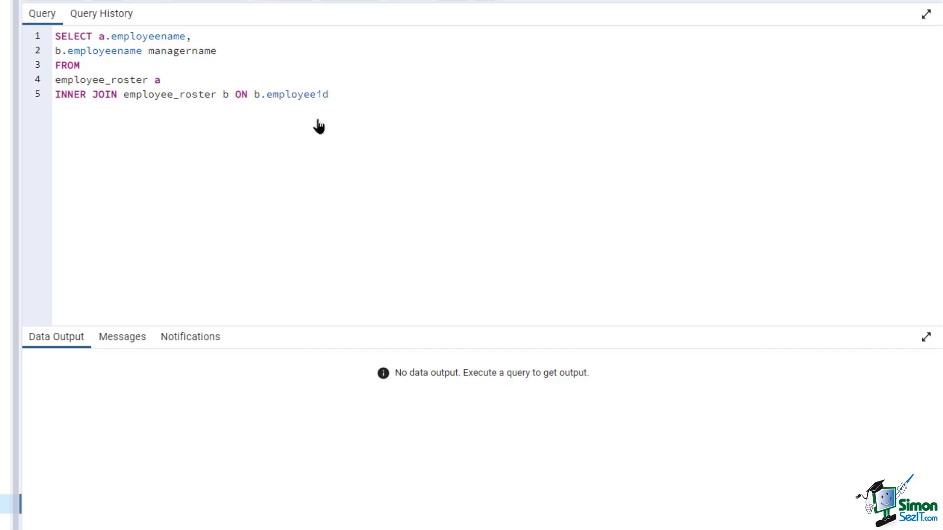
text(= a.)
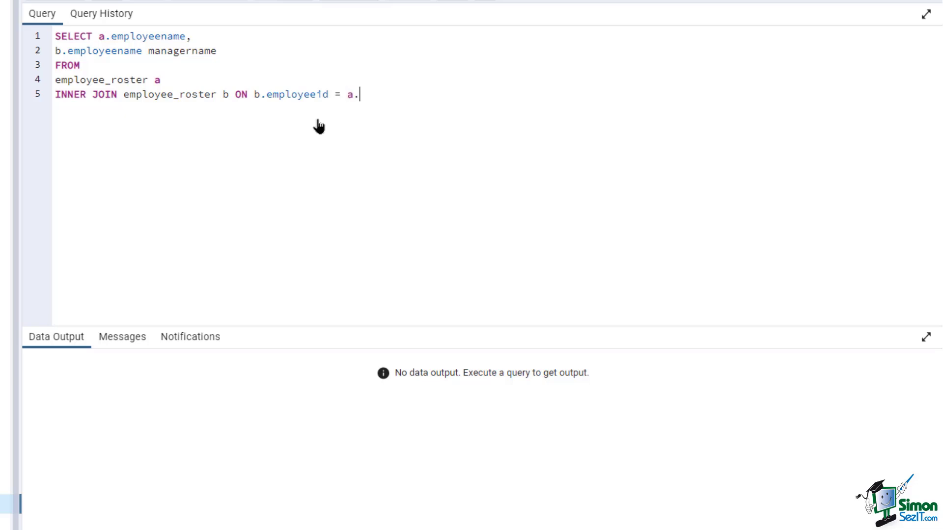
text(manager)
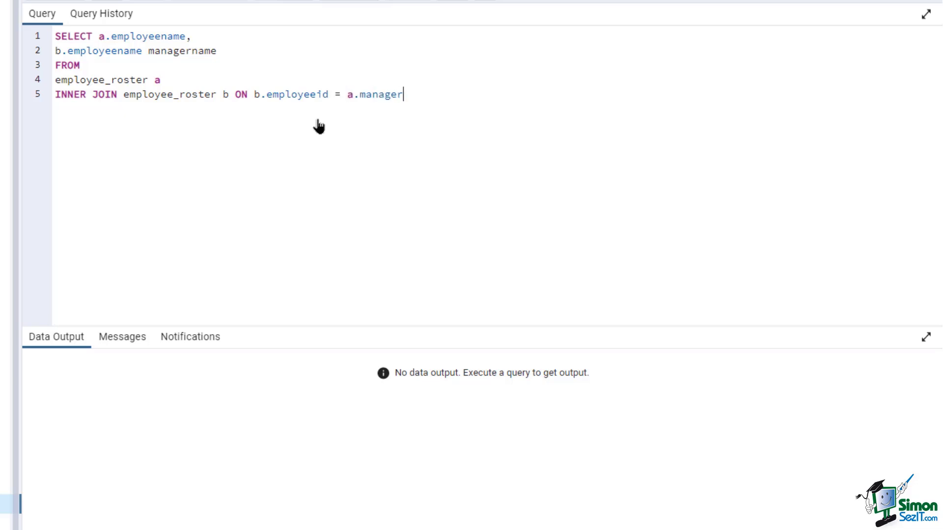
text(id)
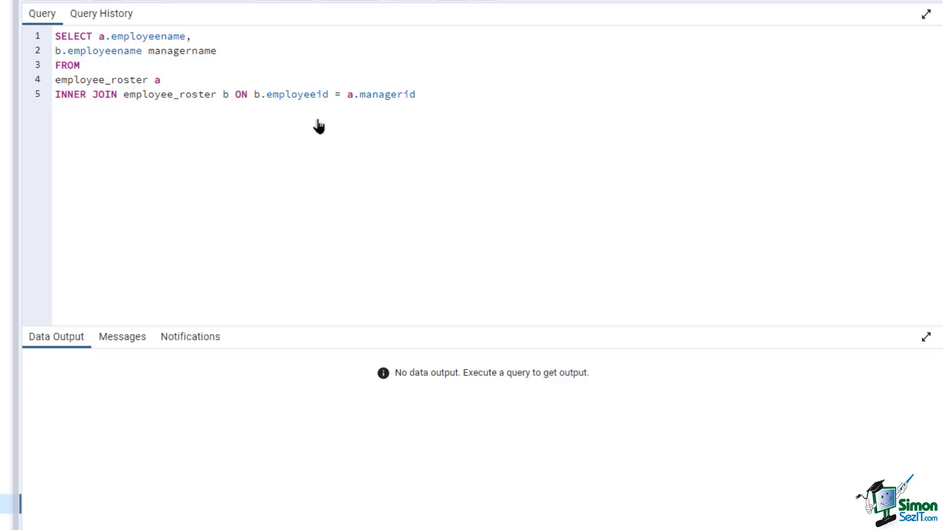
double_click(156, 80)
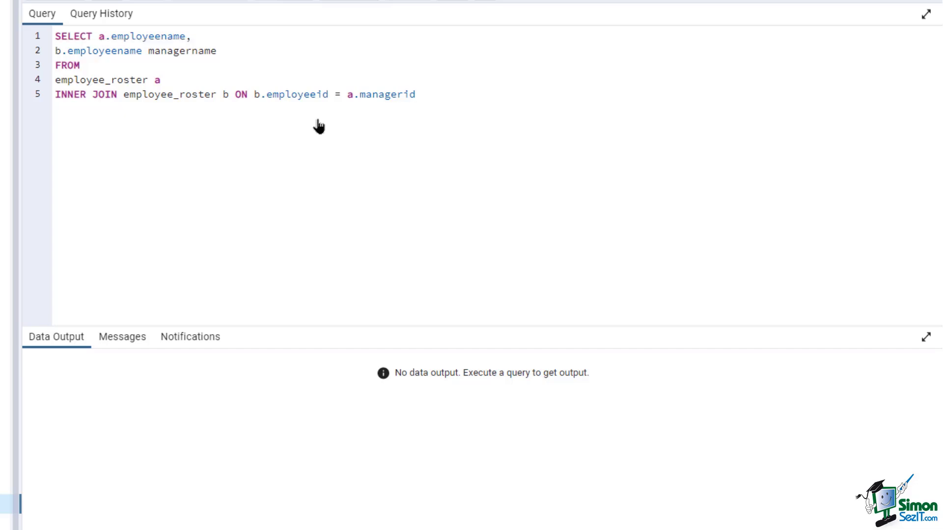
click(414, 94)
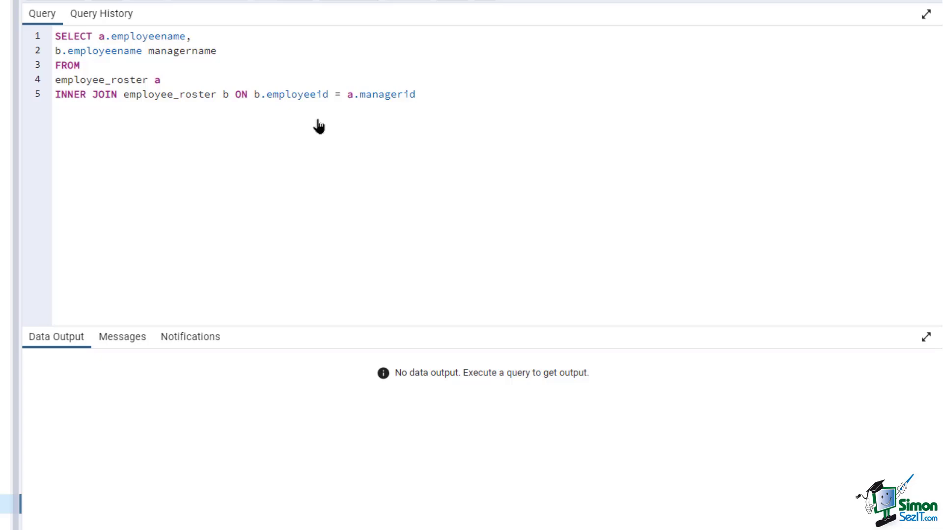
Step: Run the INNER JOIN self join, listing seven employees with manager names
click(500, 64)
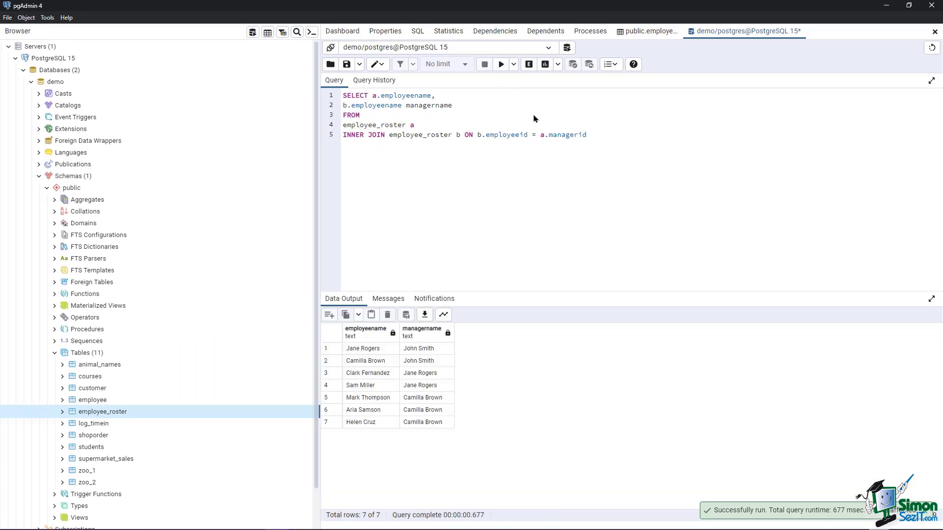
mouse_move(506, 217)
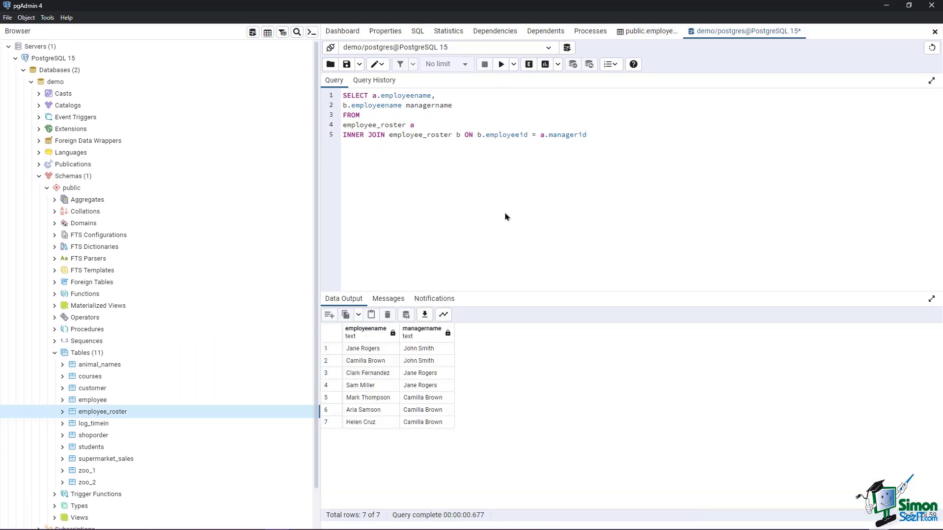
mouse_move(460, 346)
text(LEFT)
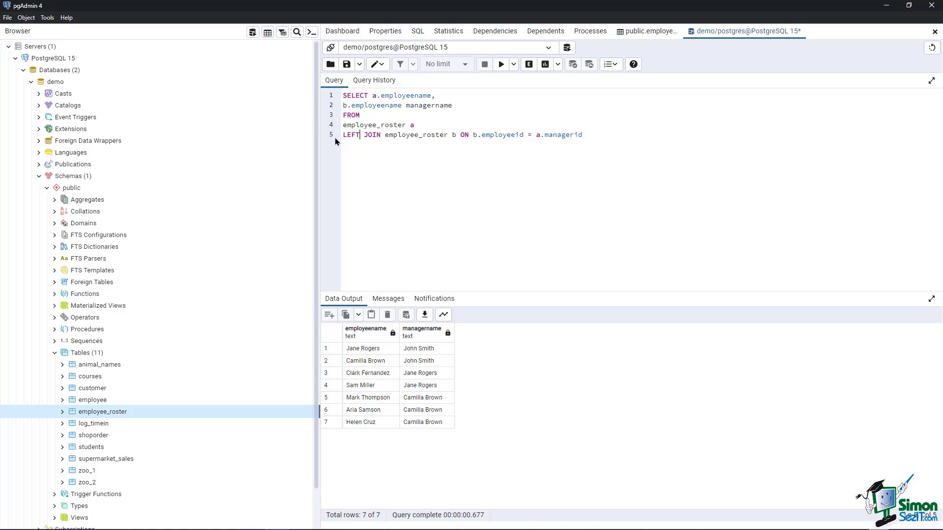
Step: Run the LEFT JOIN version and highlight John Smith's null managername among eight rows
click(501, 65)
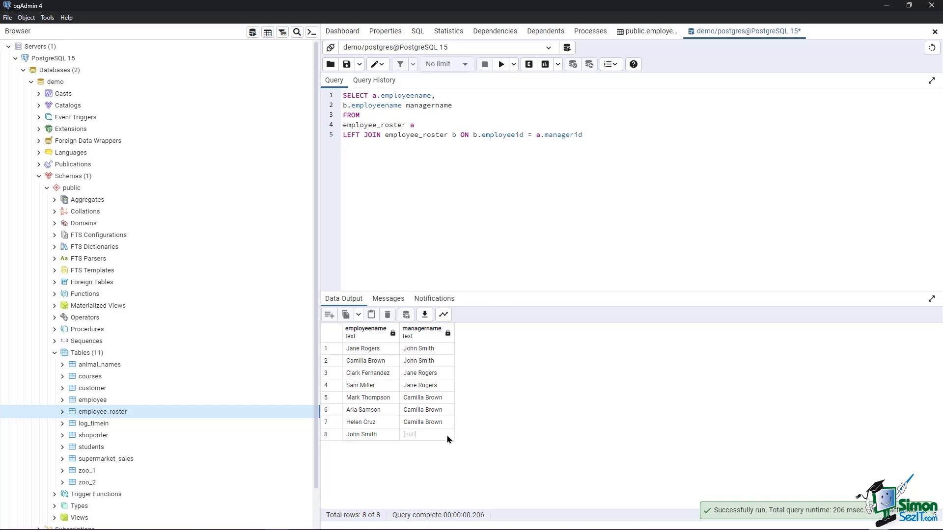
click(426, 434)
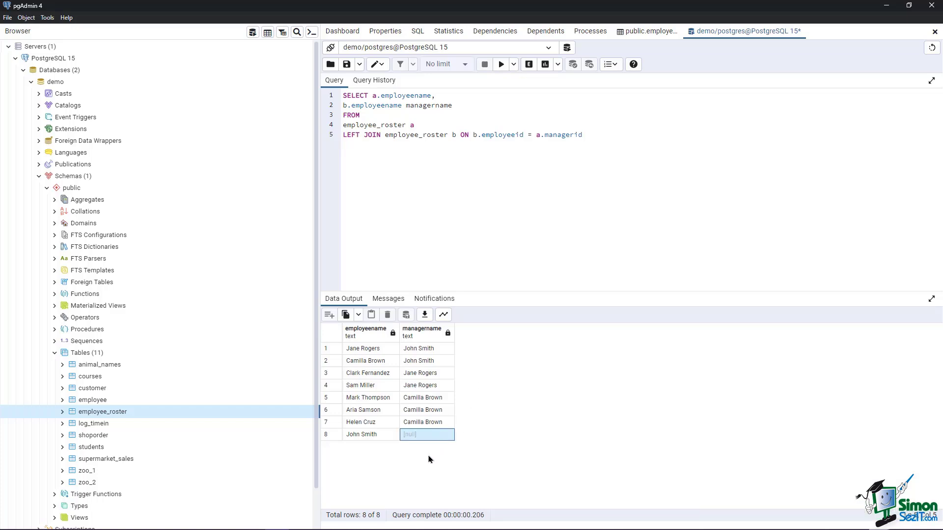